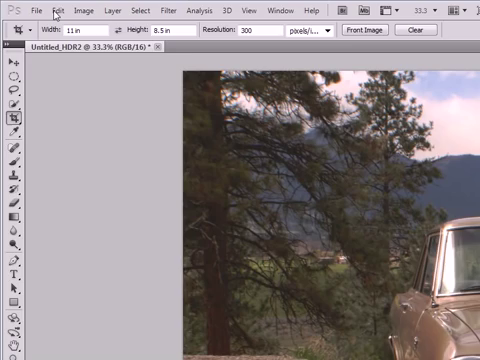
Begin opening the keyboard shortcut settings from the Edit menu.
click(56, 10)
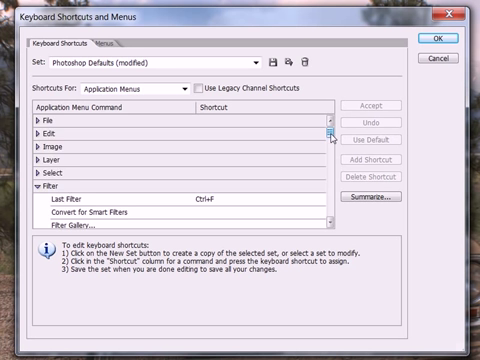
Select the Photomatix Tone Mapping filter command and start assigning its shortcut.
scroll(down, 3)
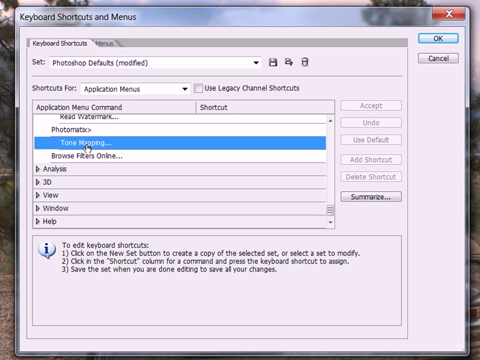
mouse_move(216, 148)
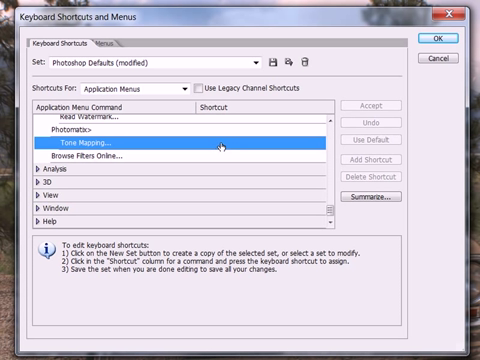
click(210, 149)
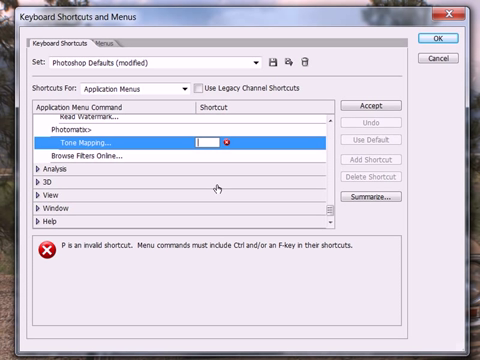
mouse_move(62, 258)
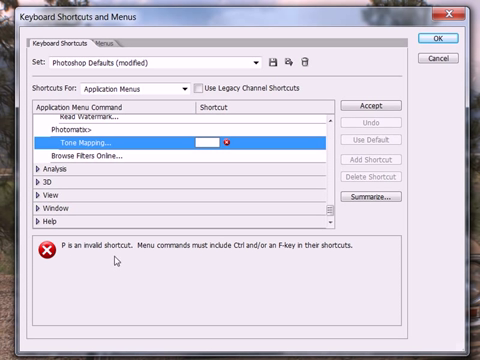
mouse_move(215, 267)
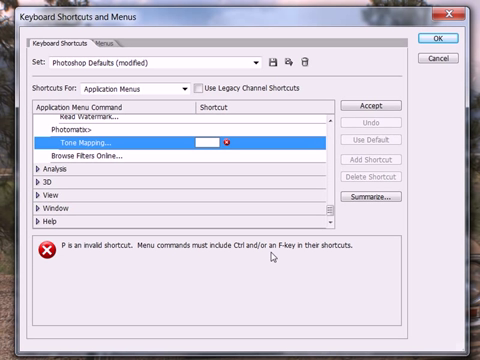
mouse_move(270, 258)
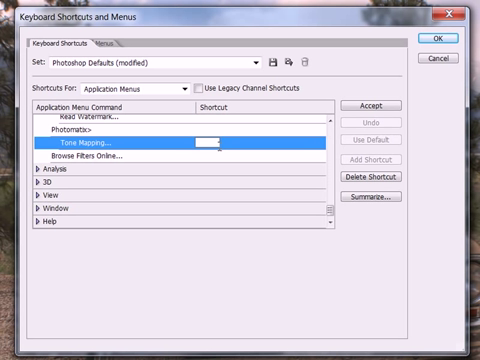
text(Ctrl+P)
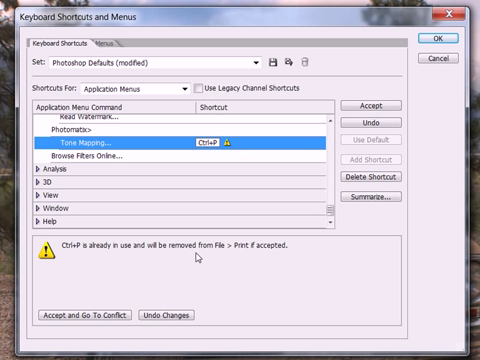
mouse_move(262, 259)
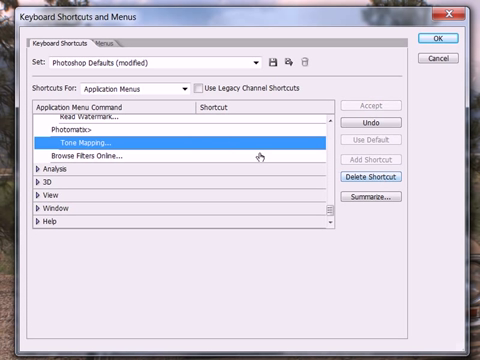
Assign Alt+Ctrl+P to Tone Mapping, accept it, and save the shortcut settings.
click(230, 150)
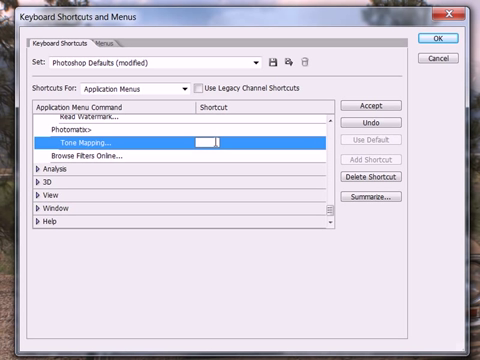
text(Alt+Ctrl+P)
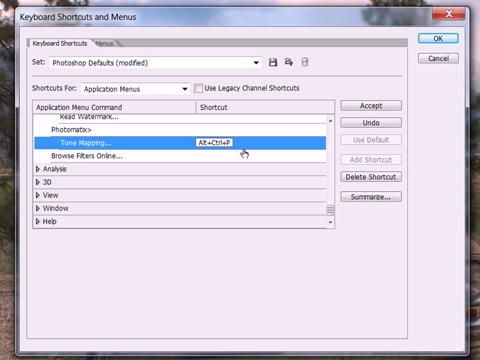
mouse_move(375, 106)
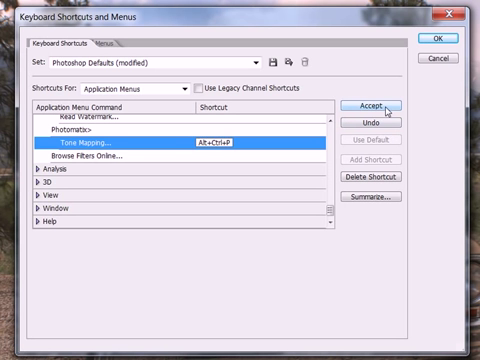
click(381, 103)
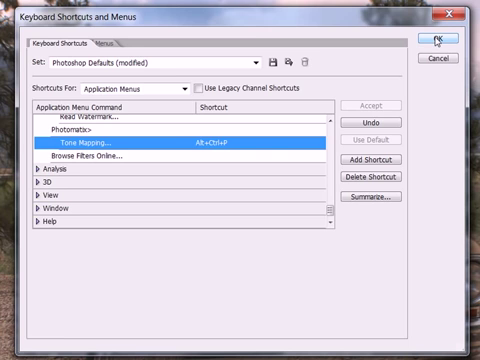
click(438, 37)
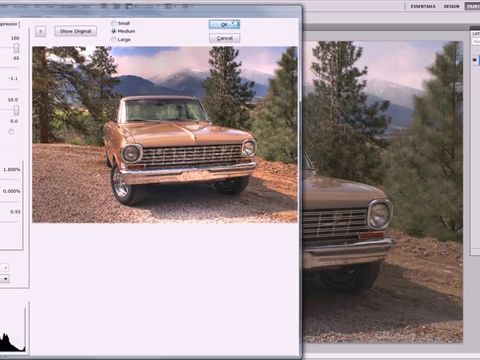
Confirm the Photomatix tone mapping to apply it to the car HDR photo.
click(228, 22)
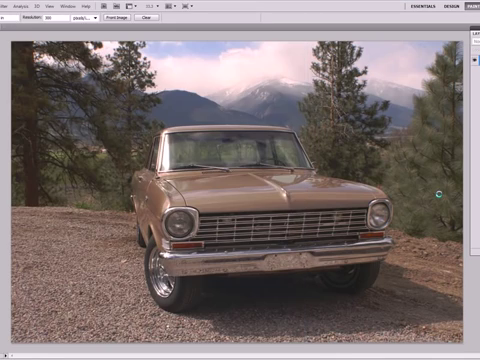